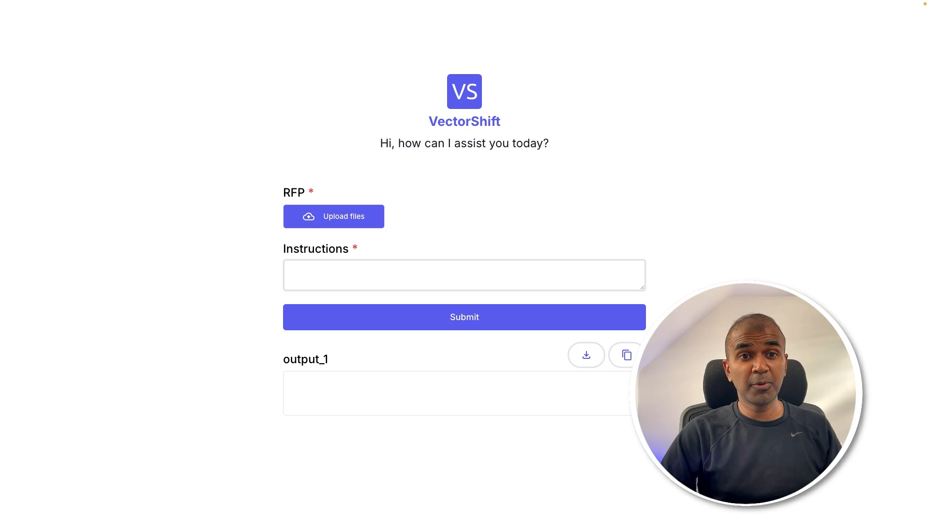
# Step: Enter the instruction 'Create me an introduction' for the uploaded RFP and submit the form
pyautogui.click(334, 217)
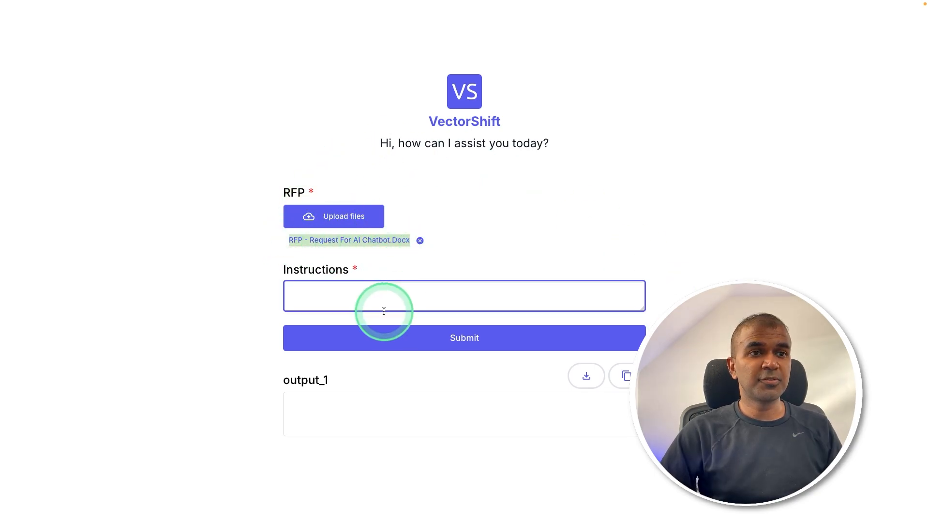
pyautogui.write('Create me an introduction')
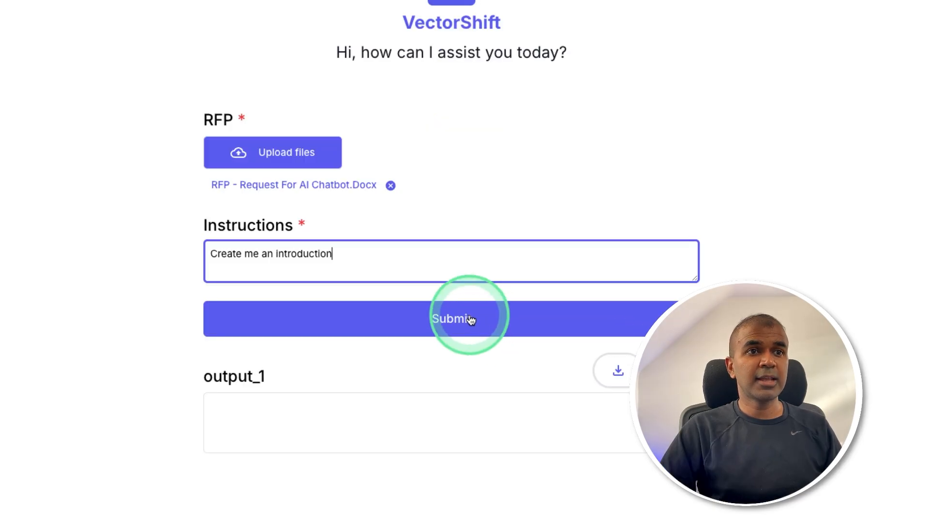
pyautogui.click(451, 319)
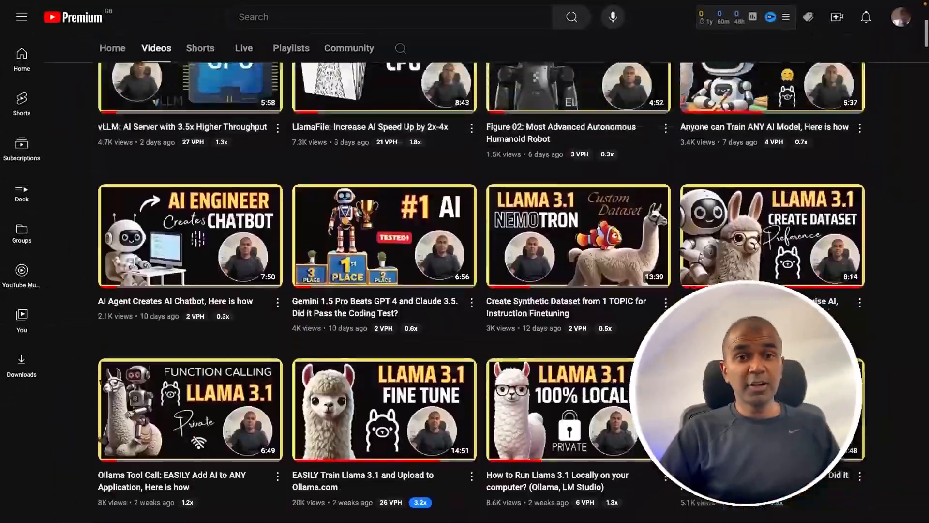
pyautogui.scroll(-3)
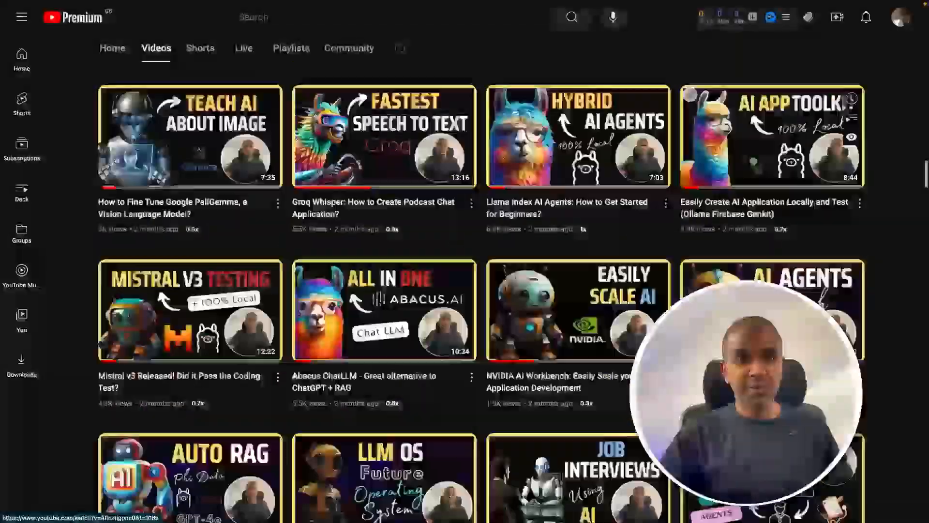
pyautogui.click(190, 136)
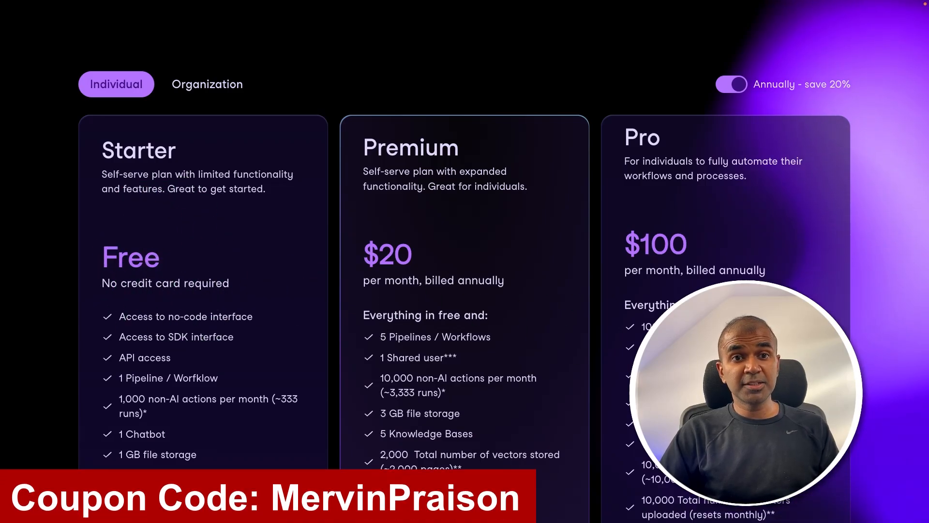
pyautogui.scroll(3)
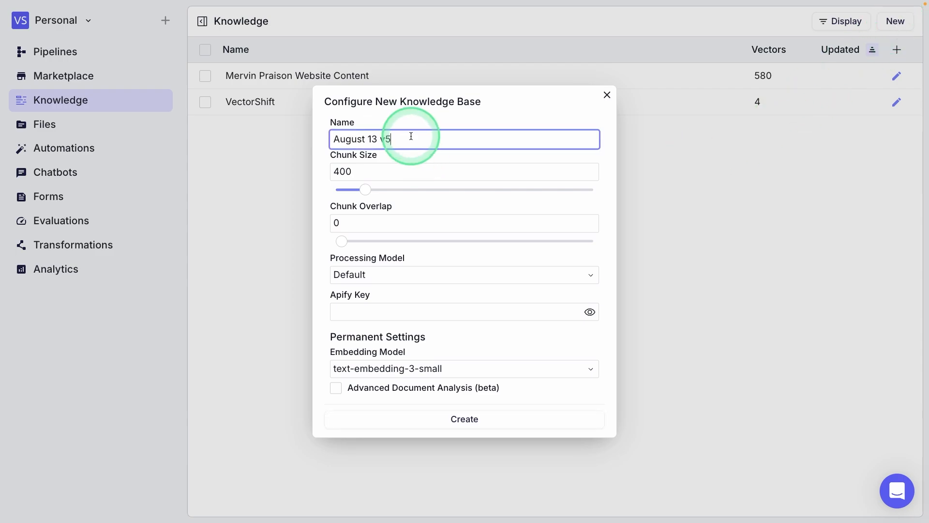
# Step: Create the 'August 13 v5' knowledge base and upload the VectorShift company presentation into it
pyautogui.click(464, 419)
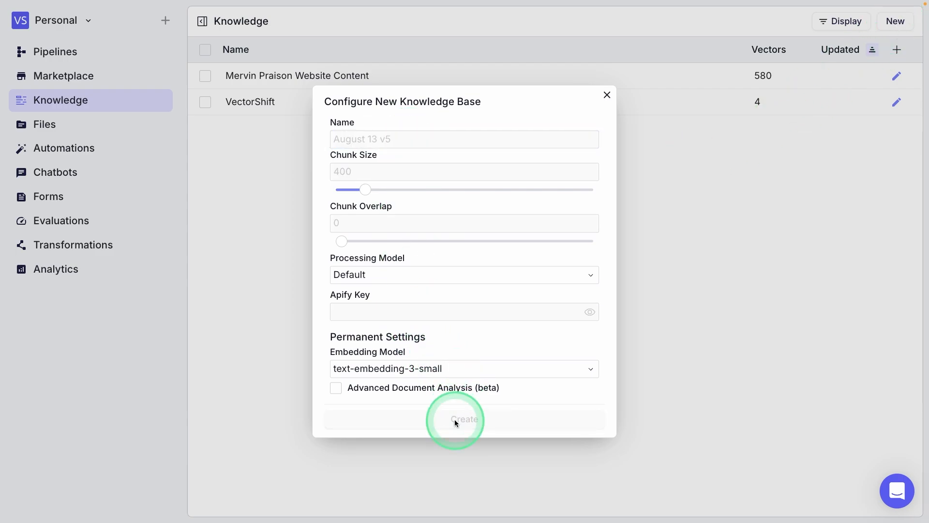
pyautogui.click(455, 419)
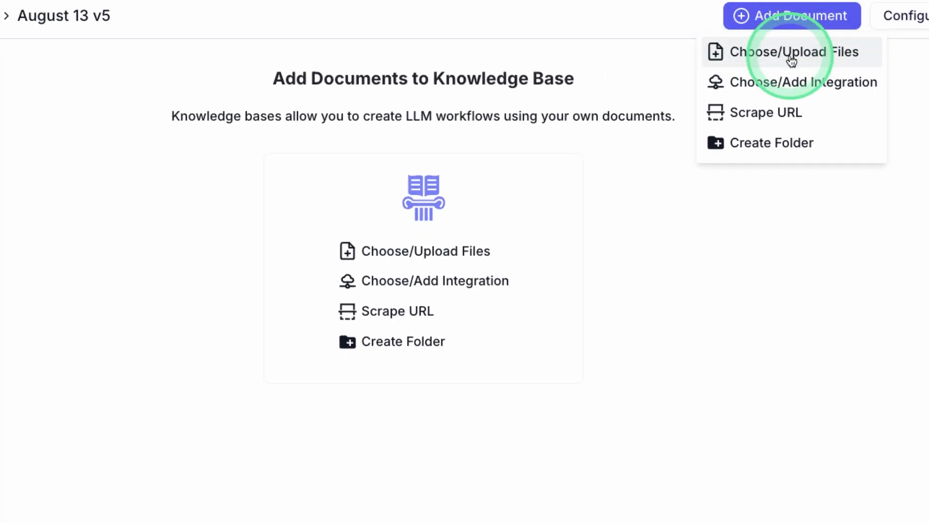
pyautogui.click(793, 52)
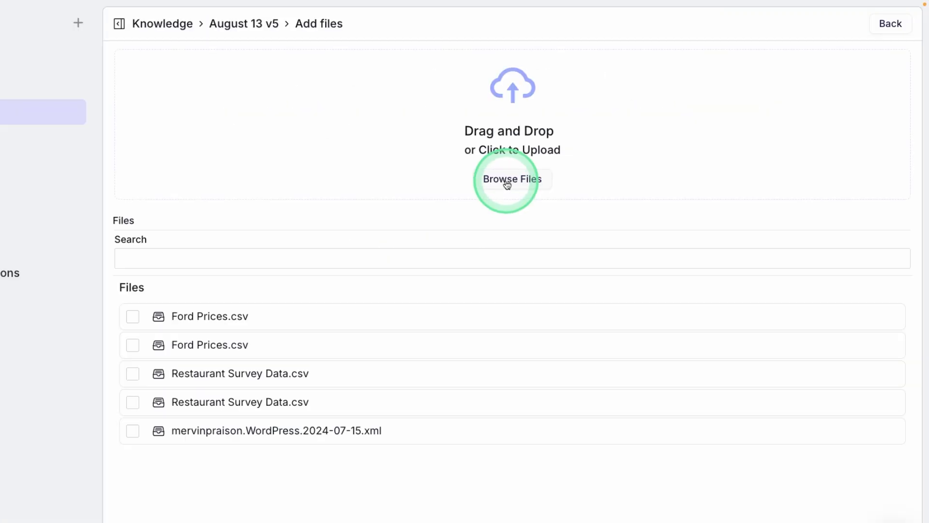
pyautogui.click(512, 179)
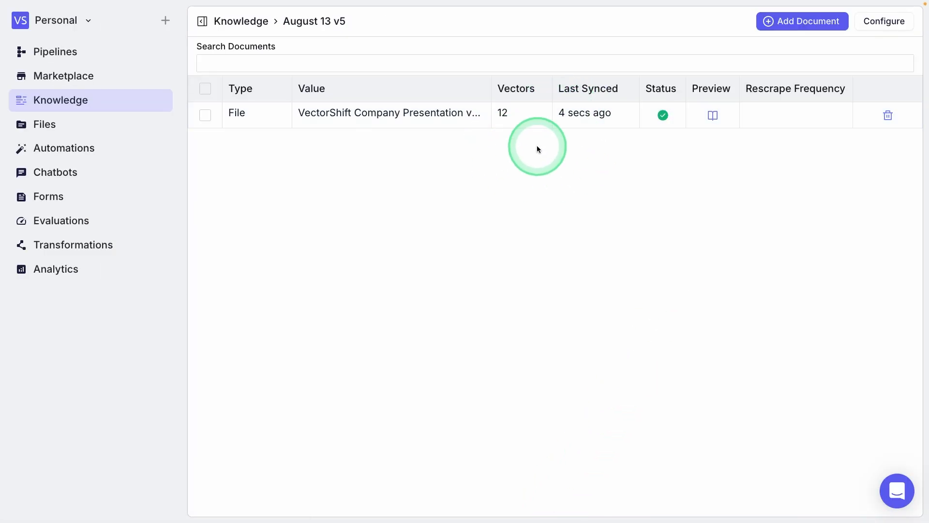
pyautogui.moveTo(54, 51)
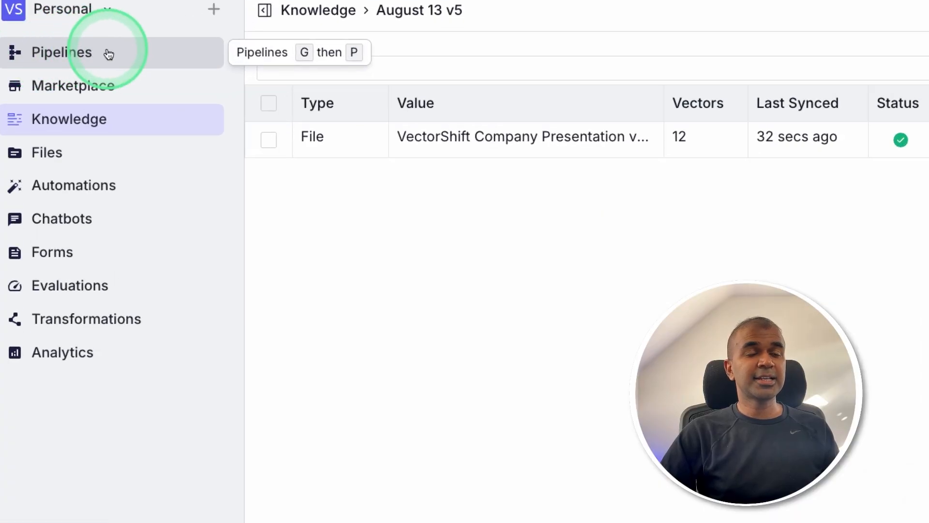
# Step: Create a pipeline from scratch and show the Knowledge Base node types
pyautogui.click(61, 52)
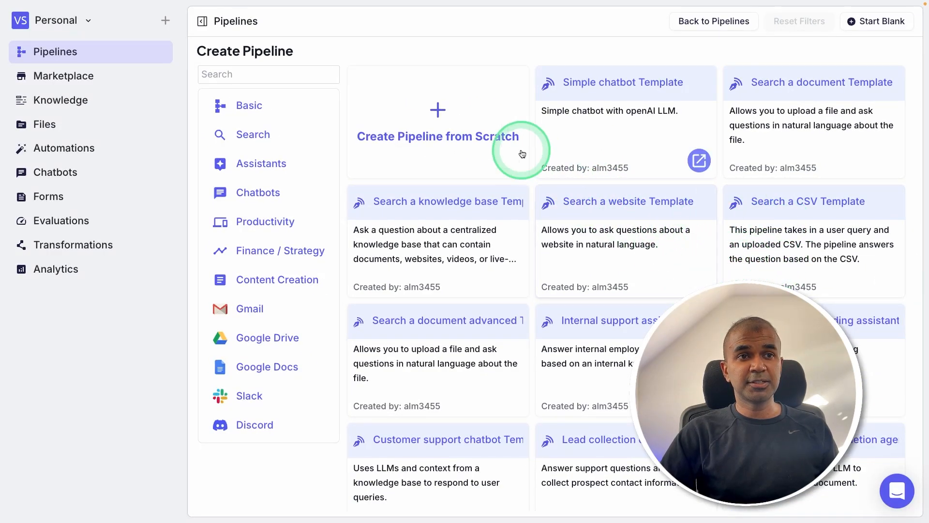
pyautogui.moveTo(412, 141)
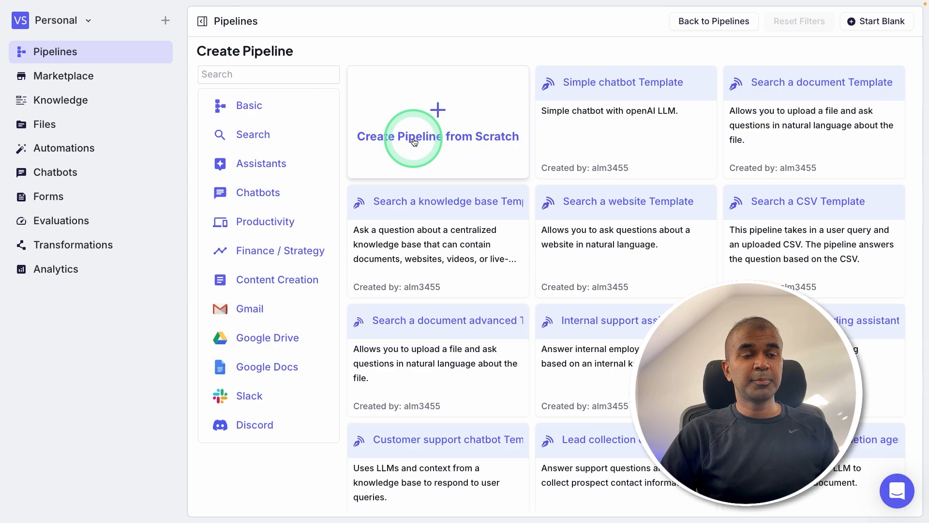
pyautogui.click(437, 136)
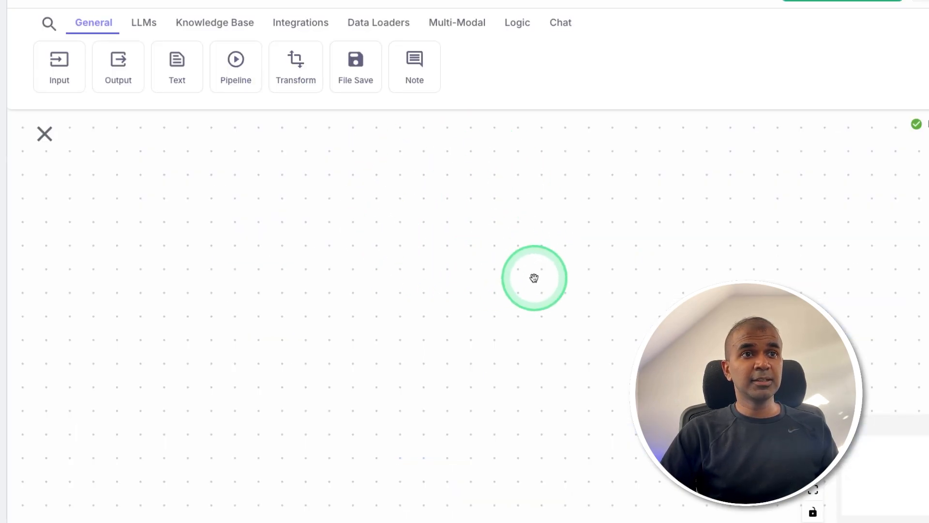
pyautogui.moveTo(235, 42)
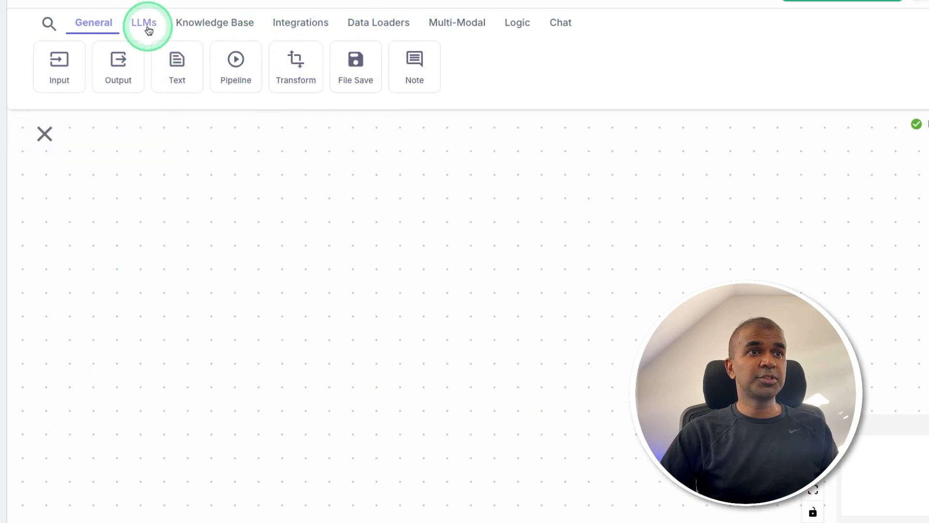
pyautogui.click(214, 22)
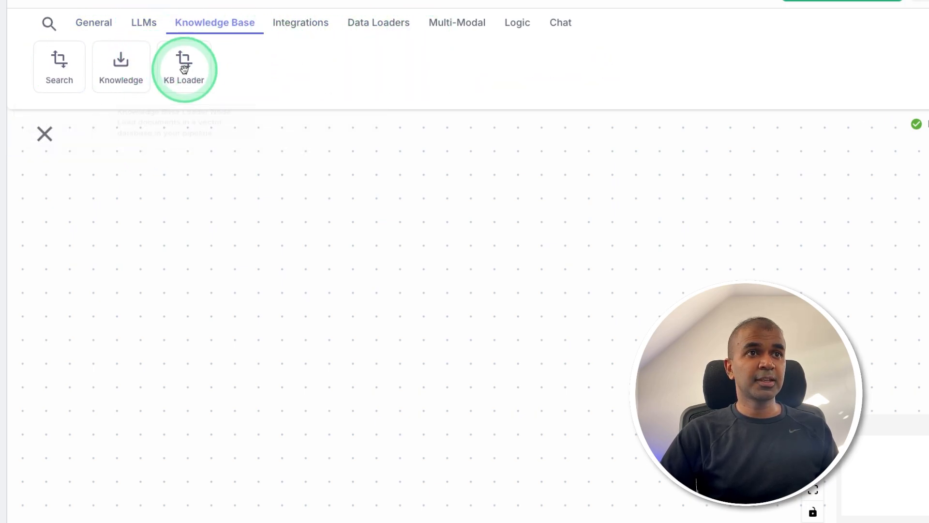
pyautogui.click(83, 48)
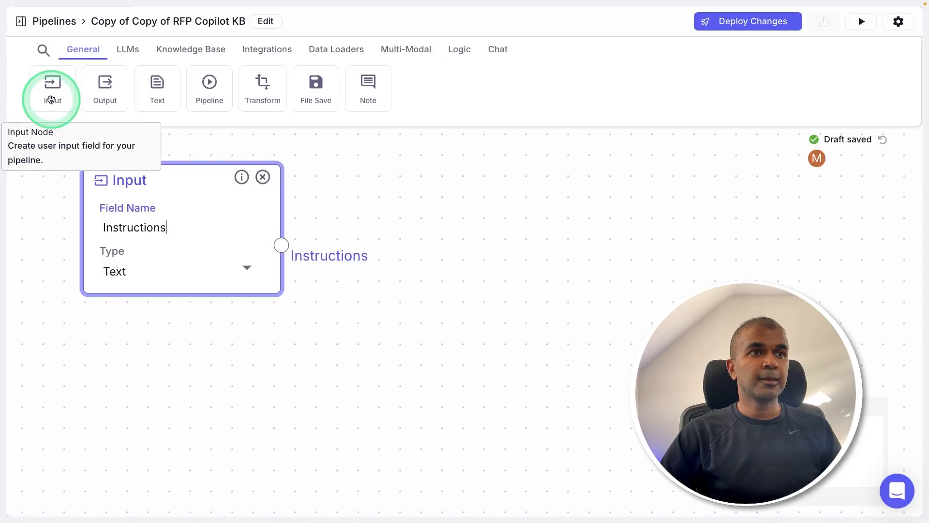
pyautogui.moveTo(145, 252)
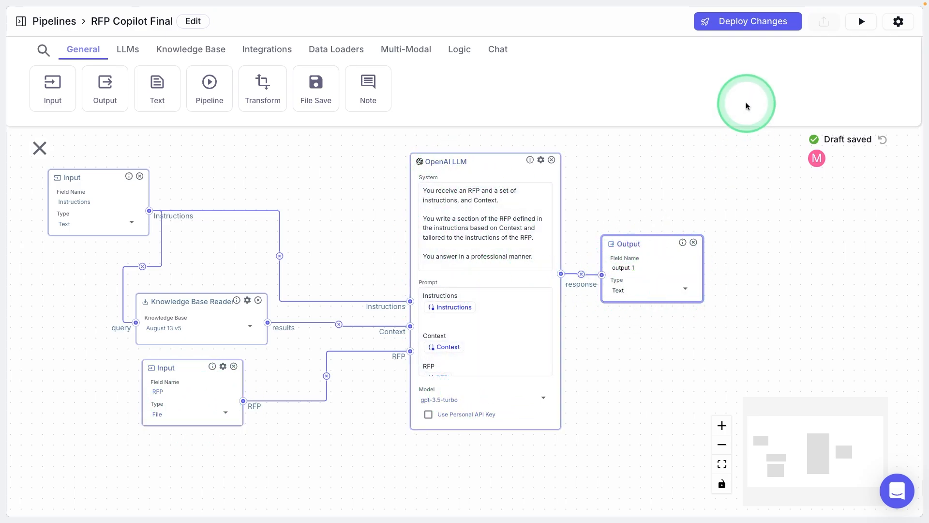
# Step: Deploy the pipeline changes and run it with 'Write me an introduction'
pyautogui.click(747, 20)
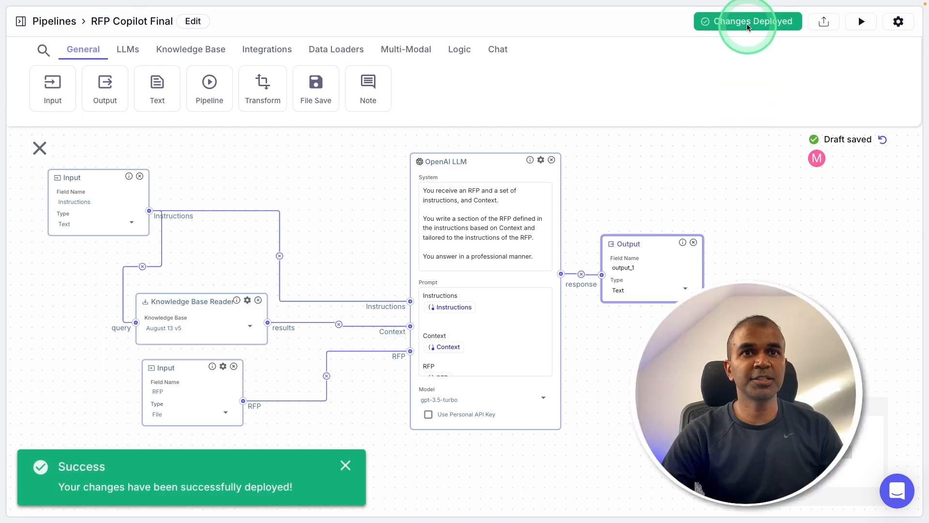
pyautogui.moveTo(861, 22)
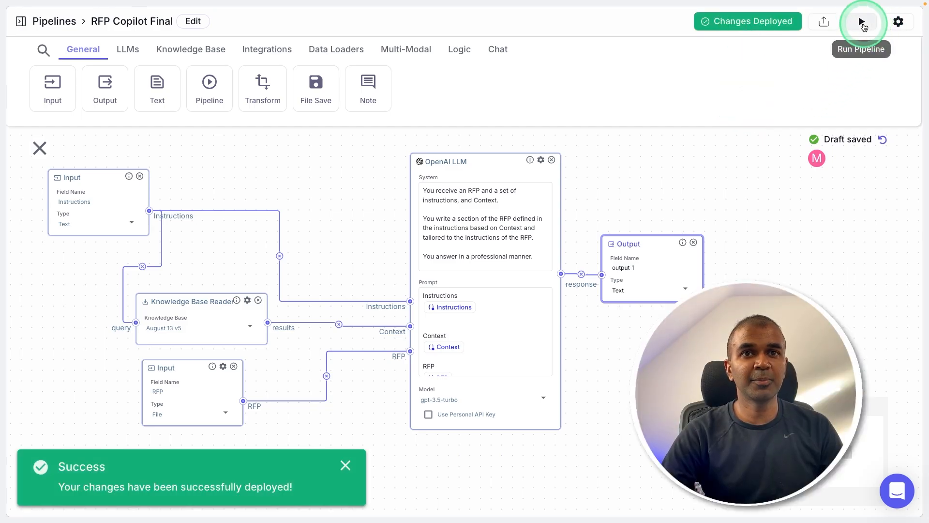
pyautogui.click(863, 22)
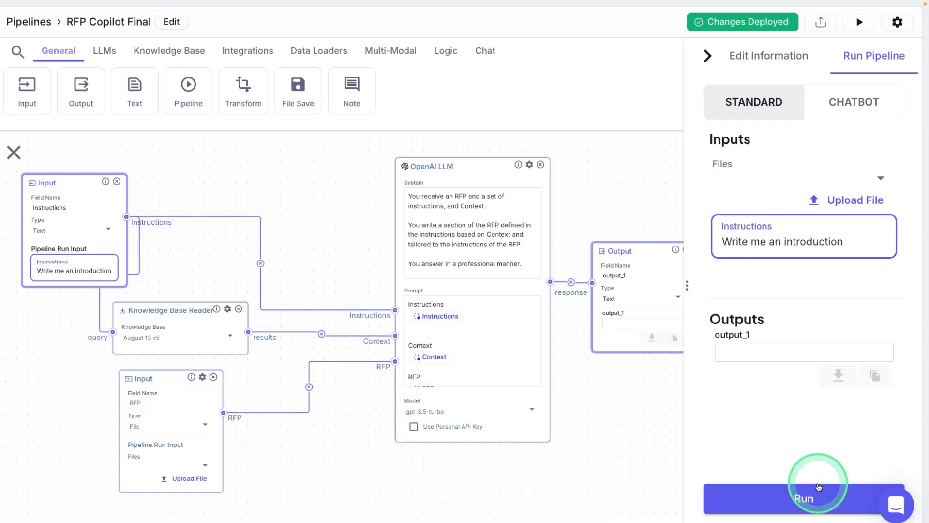
pyautogui.click(804, 497)
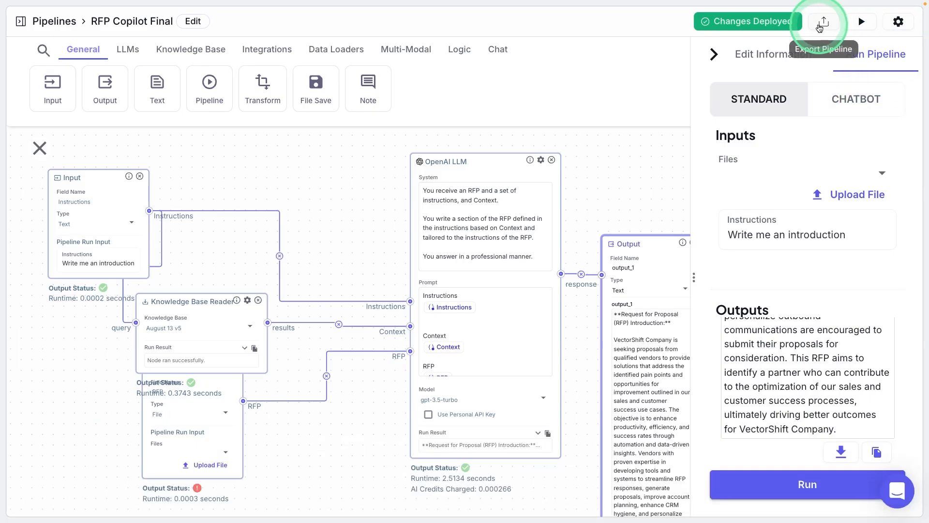
# Step: Create a form named 'Mervin Praison Project Fo…' and open its deployed page
pyautogui.click(823, 21)
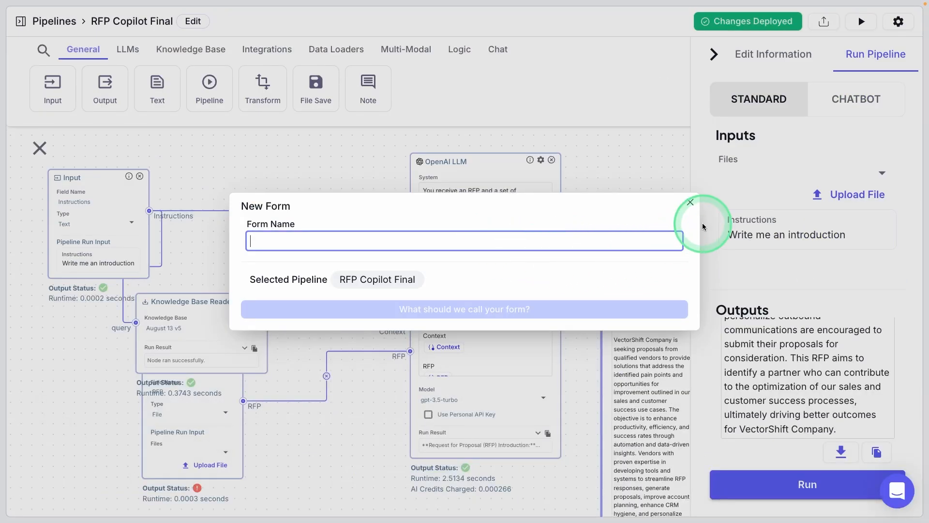
pyautogui.write('Mervin Praison Project Fo')
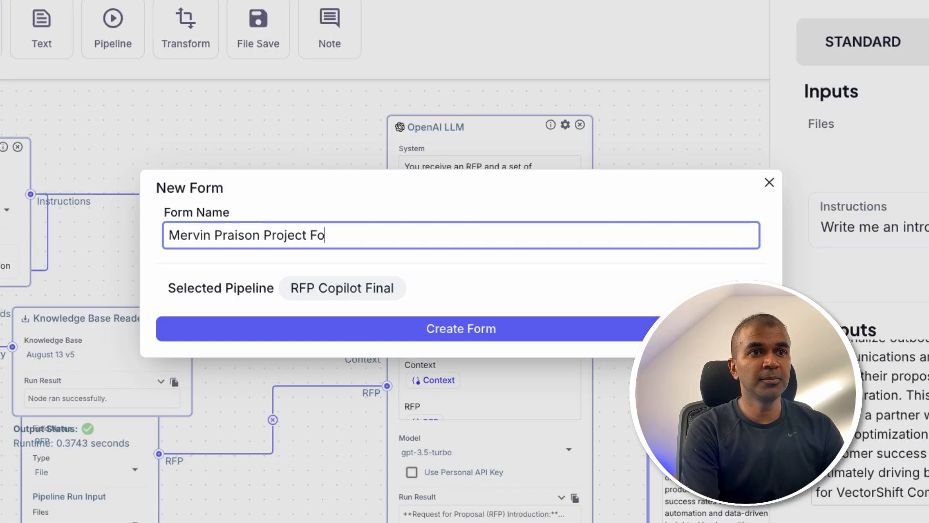
pyautogui.click(460, 328)
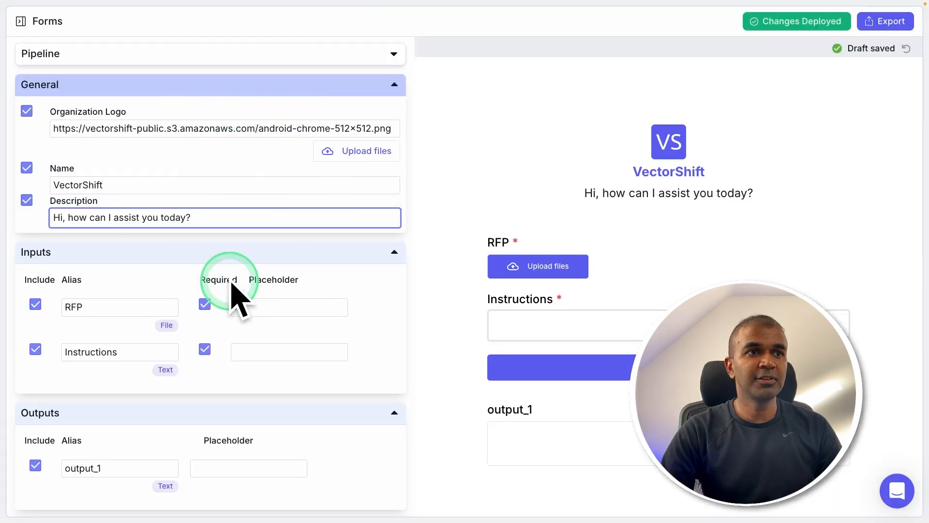
pyautogui.moveTo(609, 112)
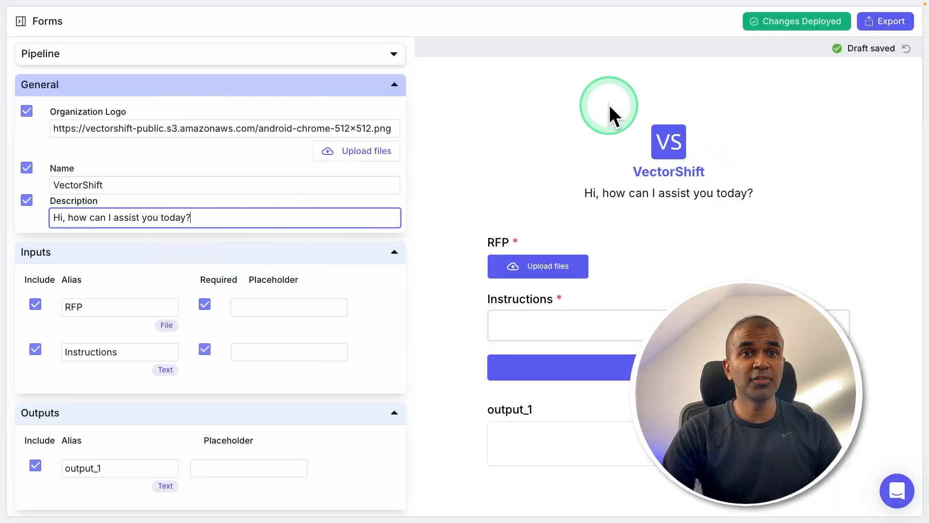
pyautogui.moveTo(797, 247)
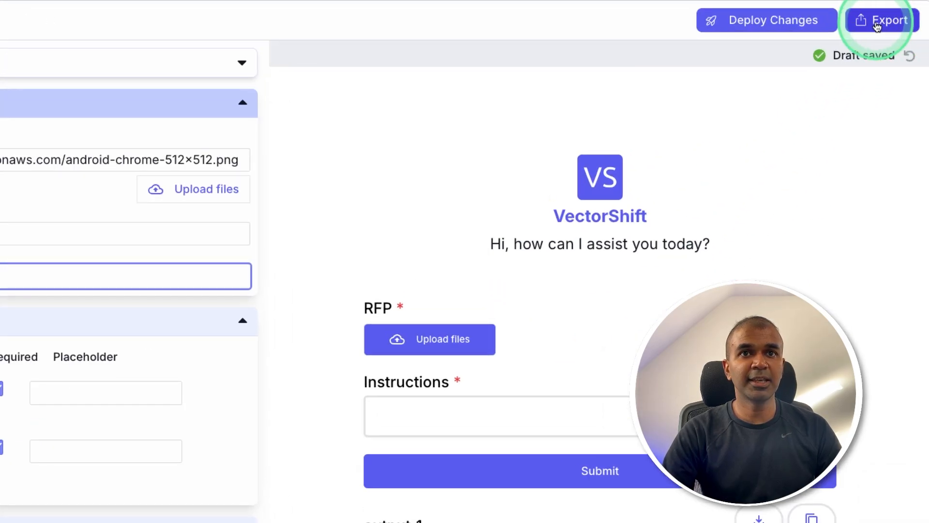
pyautogui.click(879, 19)
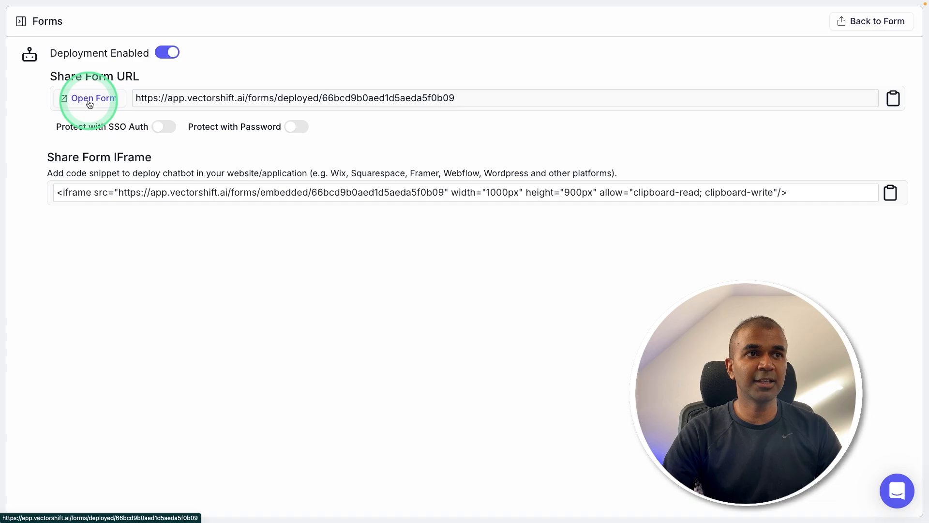
pyautogui.click(88, 98)
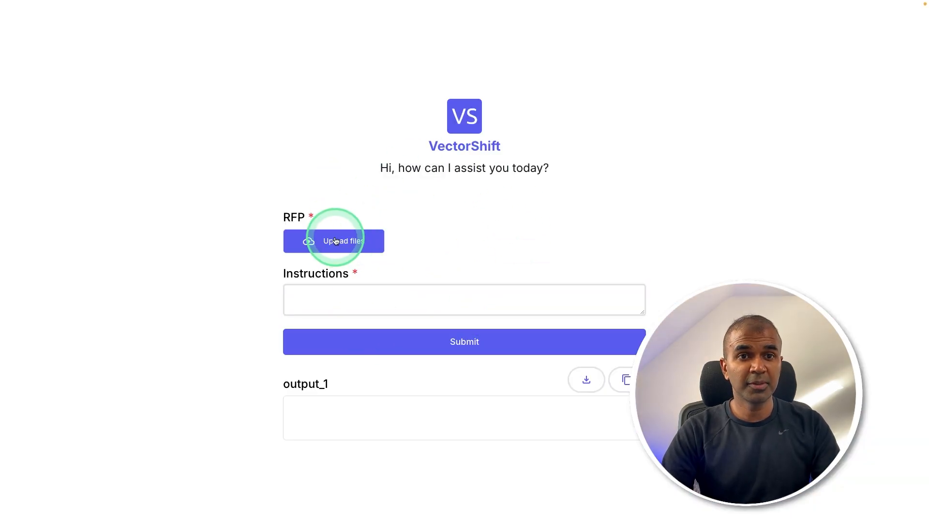
# Step: Attach the AI chatbot RFP and submit 'Create an introduction with USP'
pyautogui.click(333, 240)
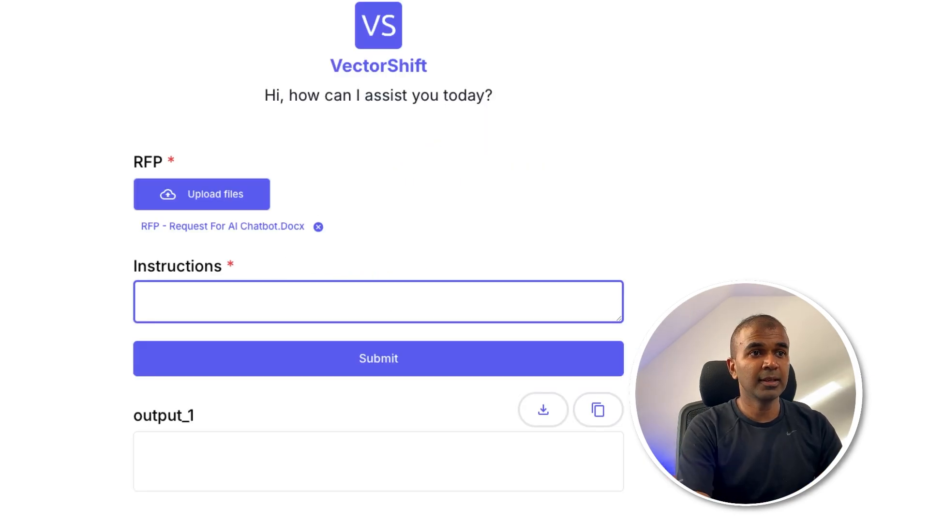
pyautogui.write('Create an intr')
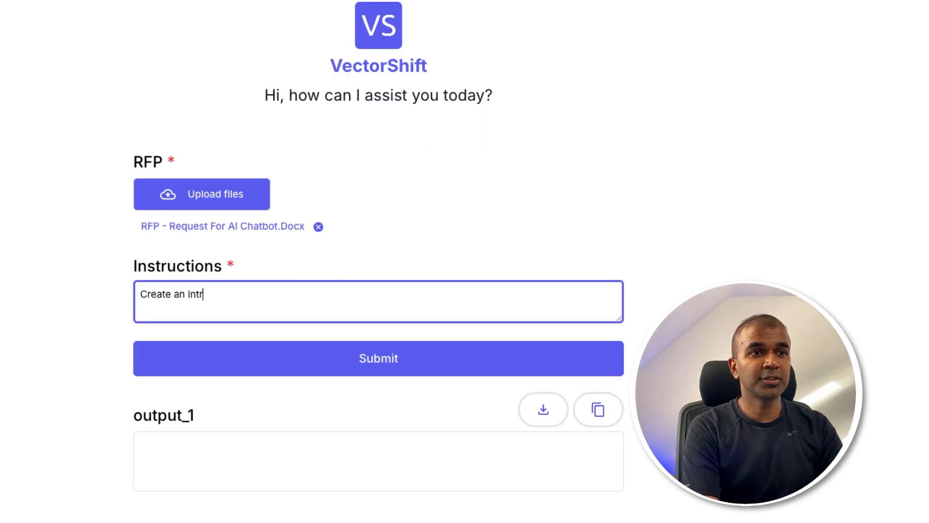
pyautogui.write('oduction with USP')
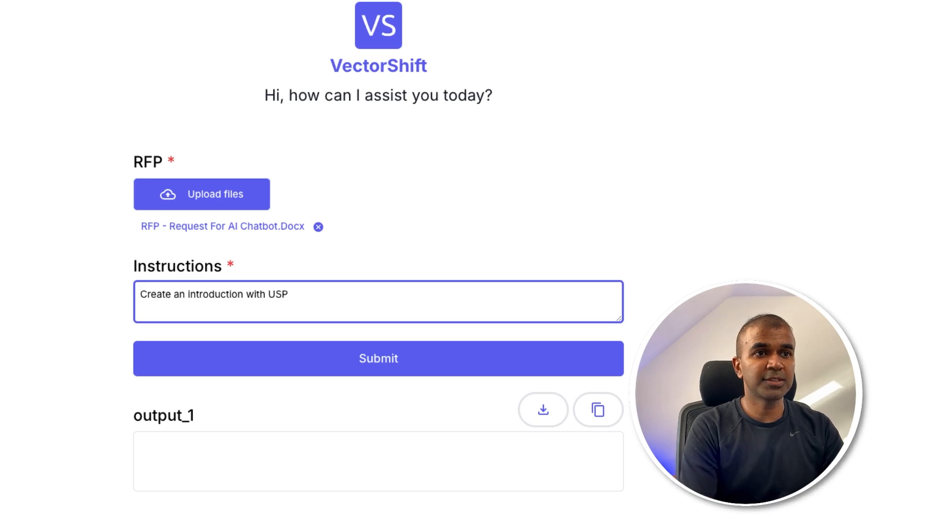
pyautogui.click(378, 358)
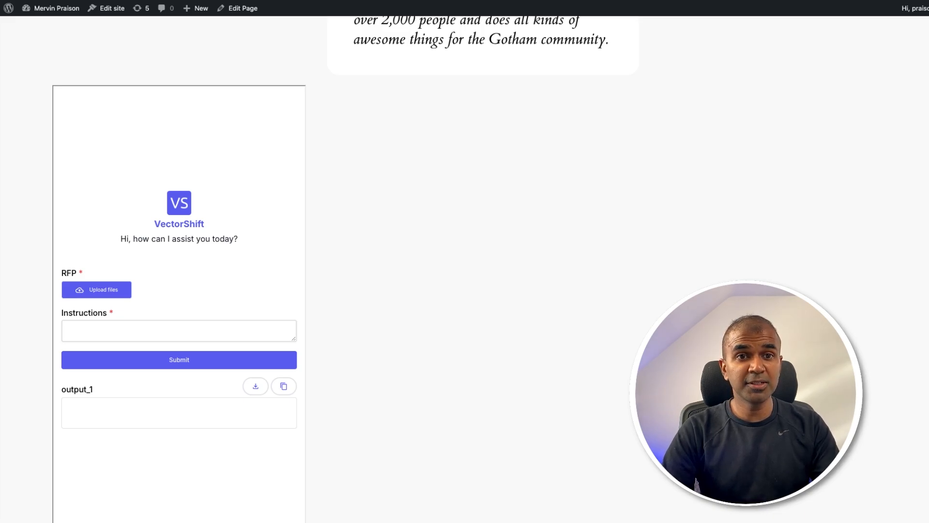
# Step: Show the WordPress page with the embedded VectorShift RFP form
pyautogui.click(162, 263)
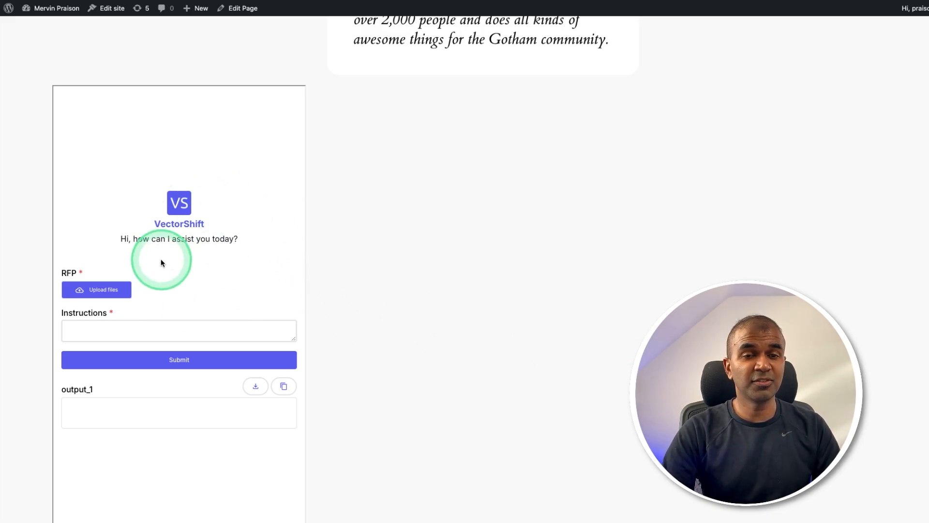